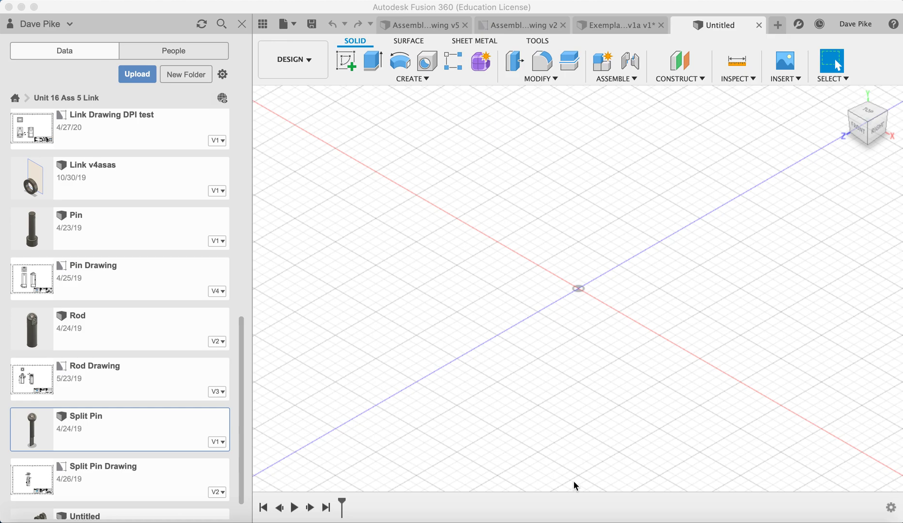
pyautogui.moveTo(685, 156)
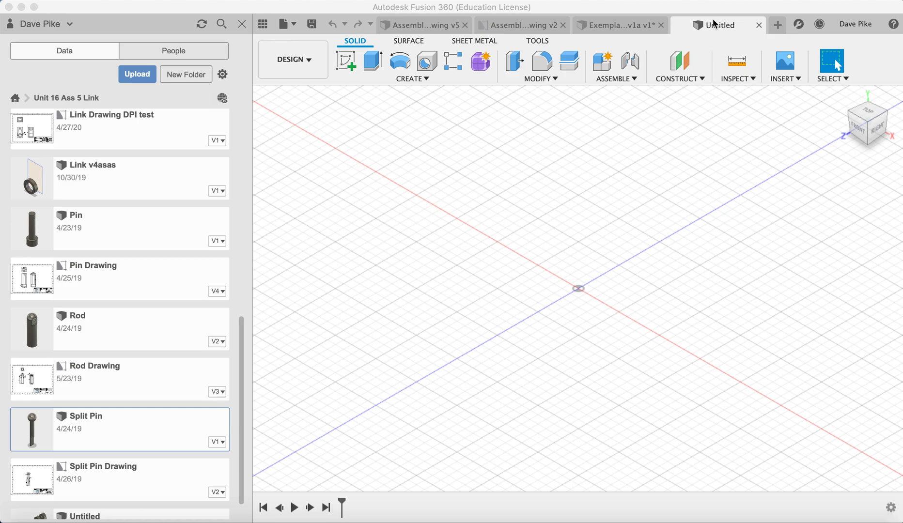
# Open the File menu in the top toolbar to reach the new-design commands.
pyautogui.click(287, 23)
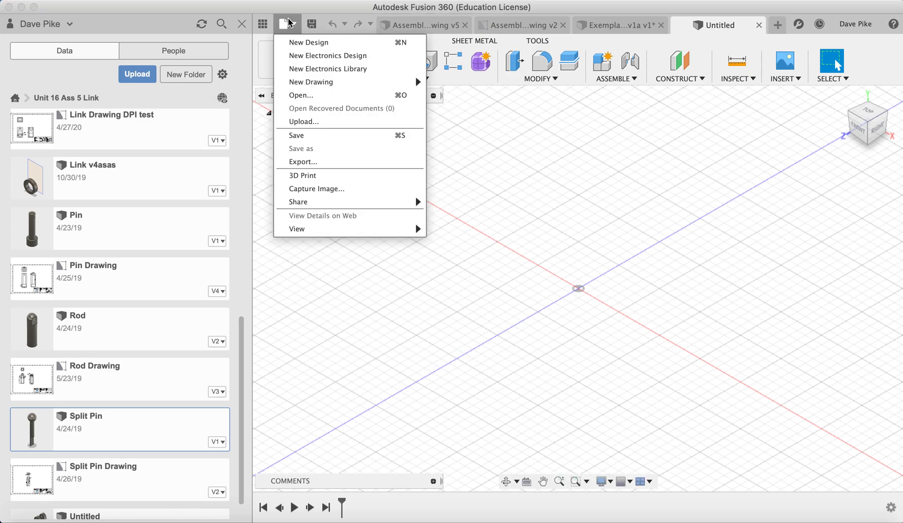
# Create a new design and save it as 'Example exploded v1a' in Unit 16 Ass 5 Link.
pyautogui.click(309, 43)
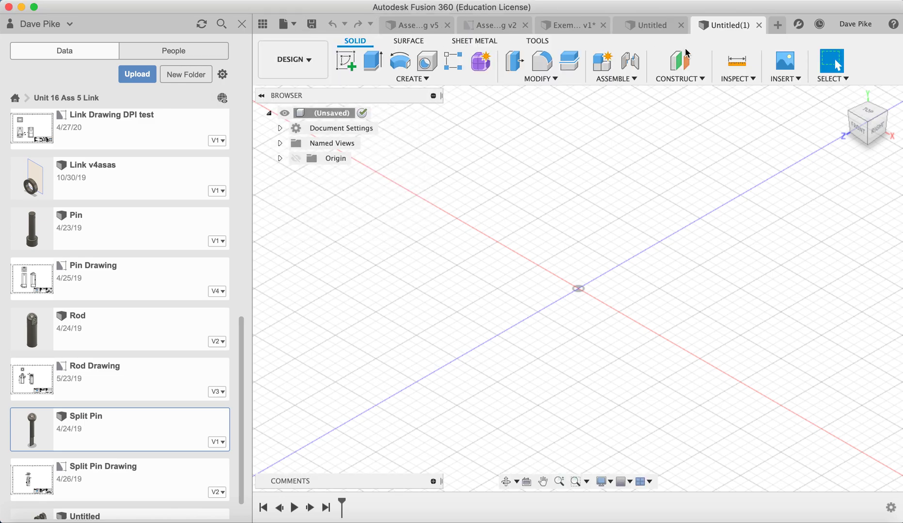
pyautogui.moveTo(311, 24)
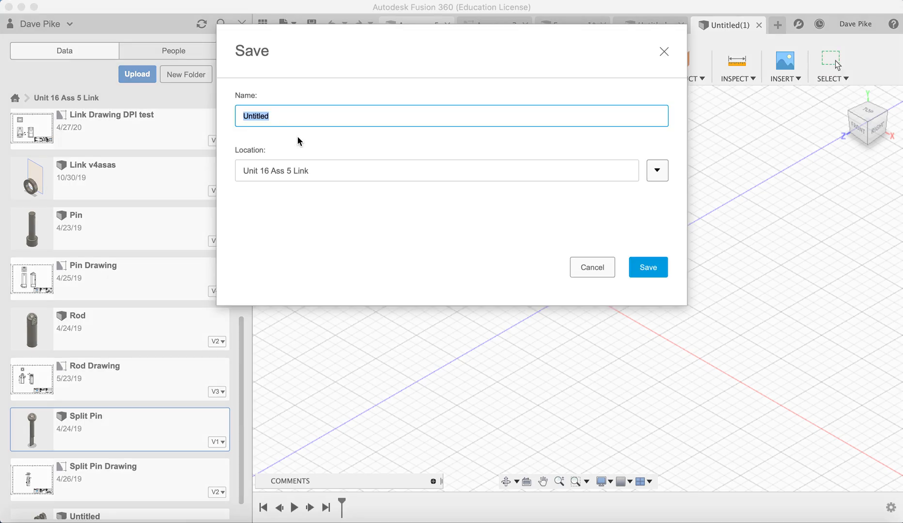
pyautogui.write('Example')
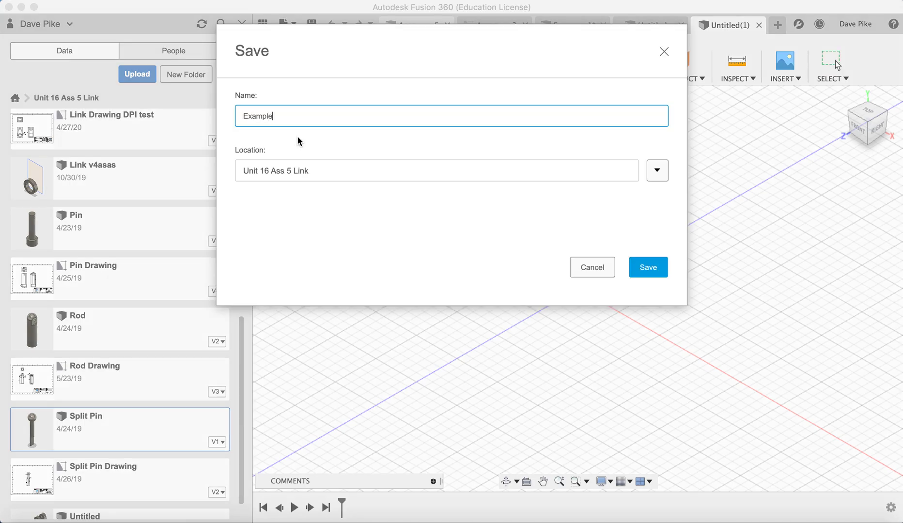
pyautogui.write('exploded')
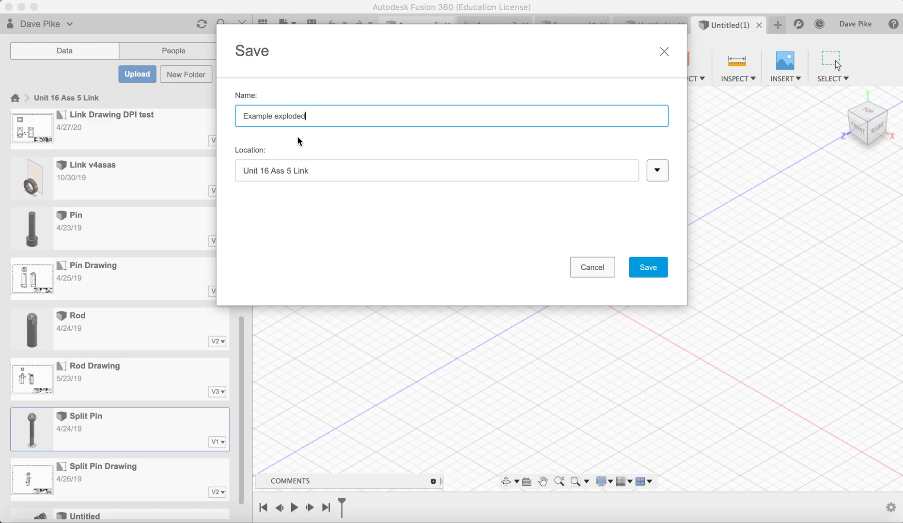
pyautogui.write('v1a')
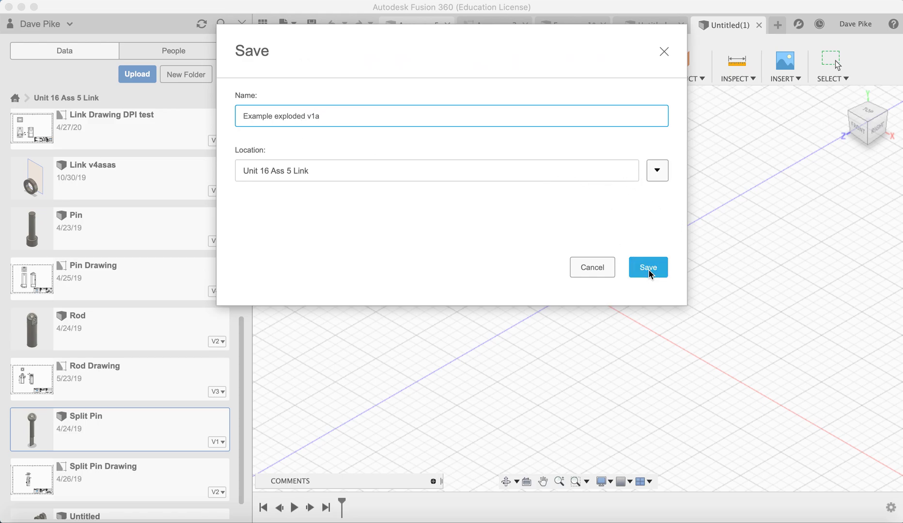
pyautogui.click(647, 267)
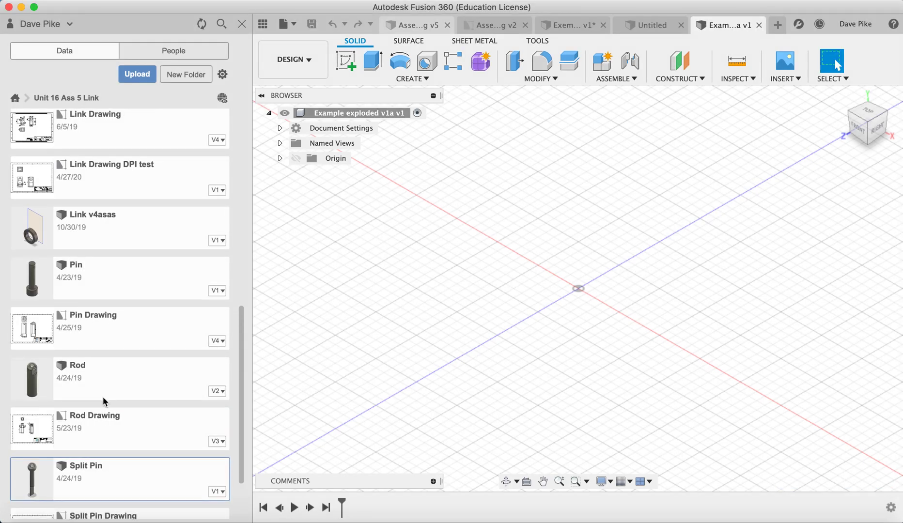
# Insert the Link (v4) from the Data panel, accepting its default placement.
pyautogui.scroll(3)
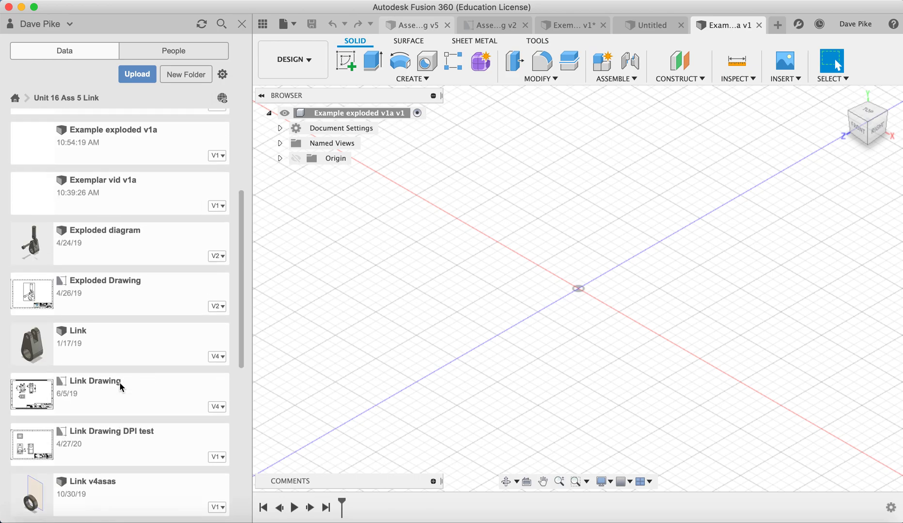
pyautogui.rightClick(75, 337)
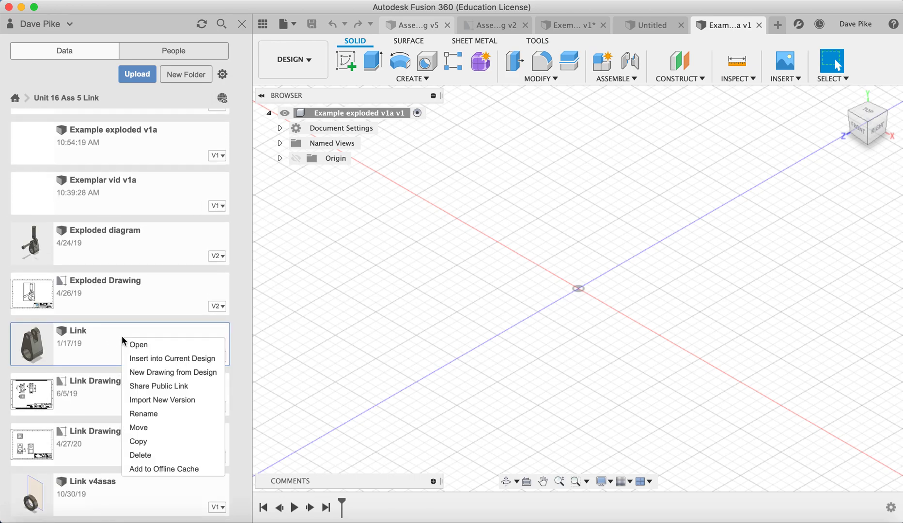
pyautogui.moveTo(148, 358)
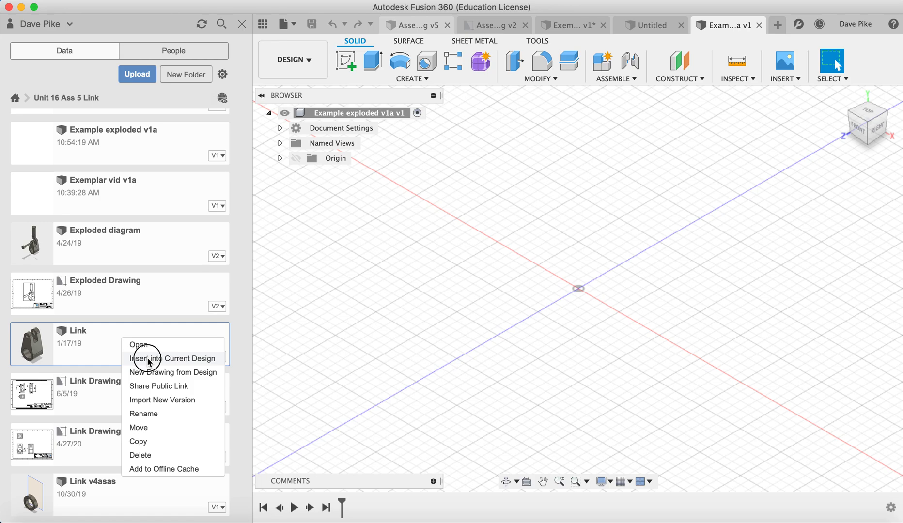
pyautogui.click(173, 358)
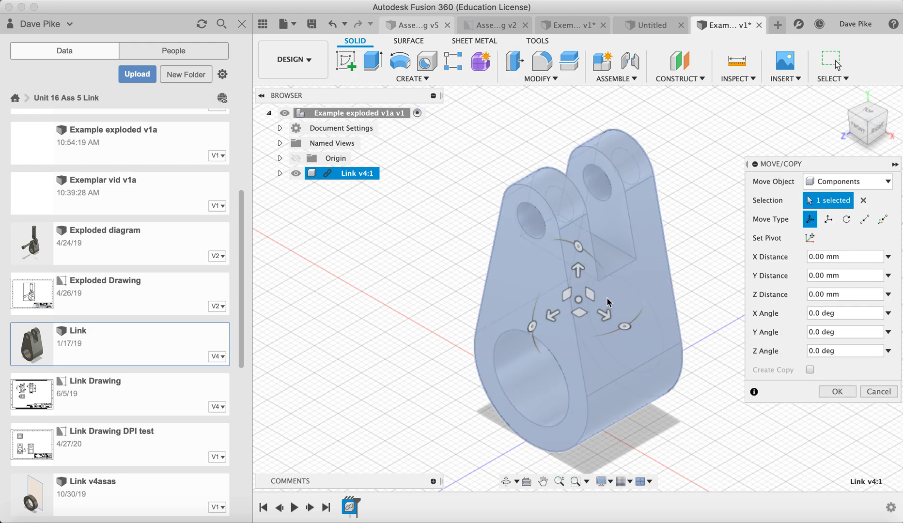
pyautogui.click(836, 391)
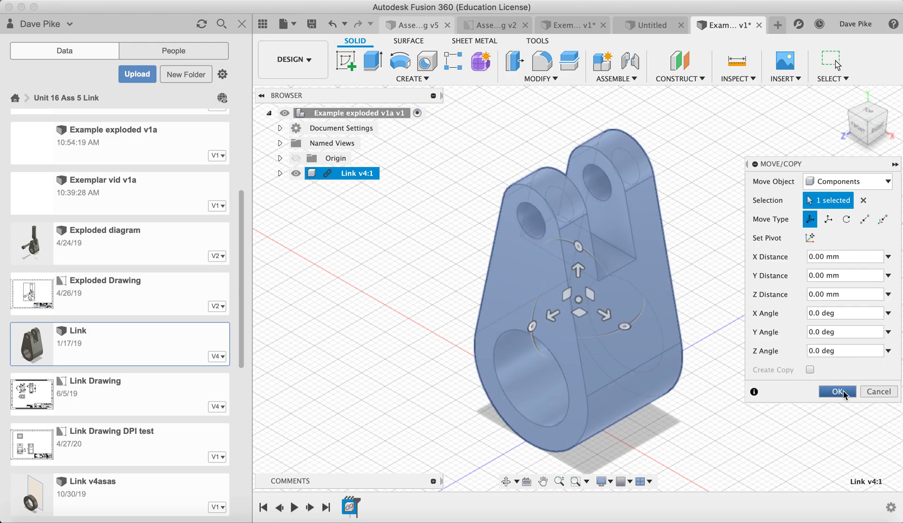
pyautogui.click(836, 391)
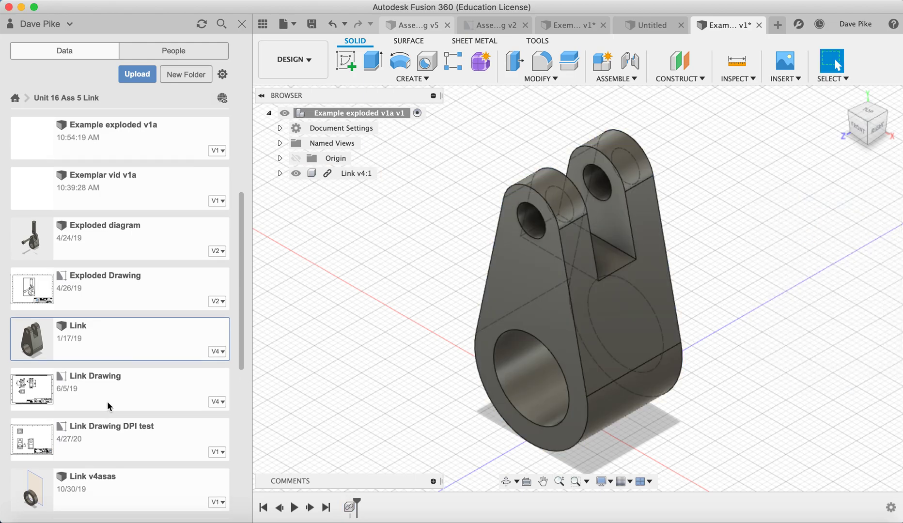
# Insert the Pin (v1) and offset it 26 mm along Z, apart from the Link.
pyautogui.rightClick(75, 361)
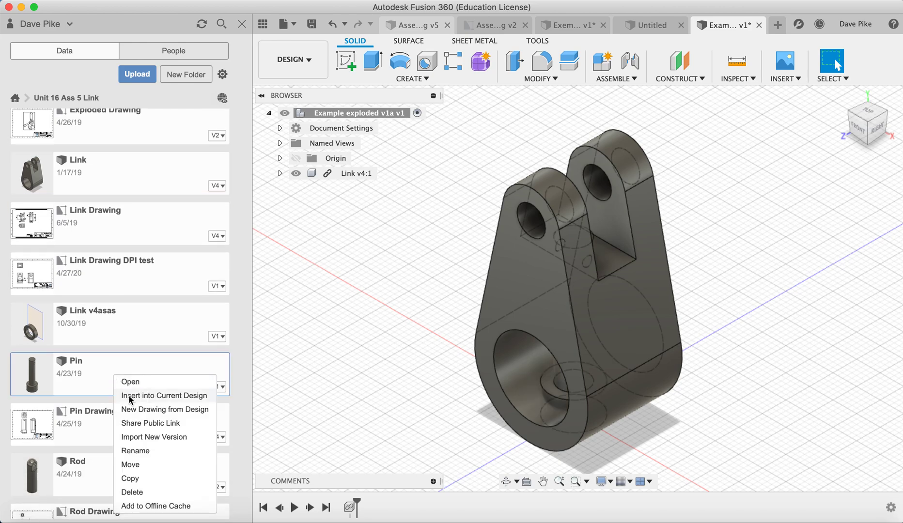
pyautogui.click(163, 396)
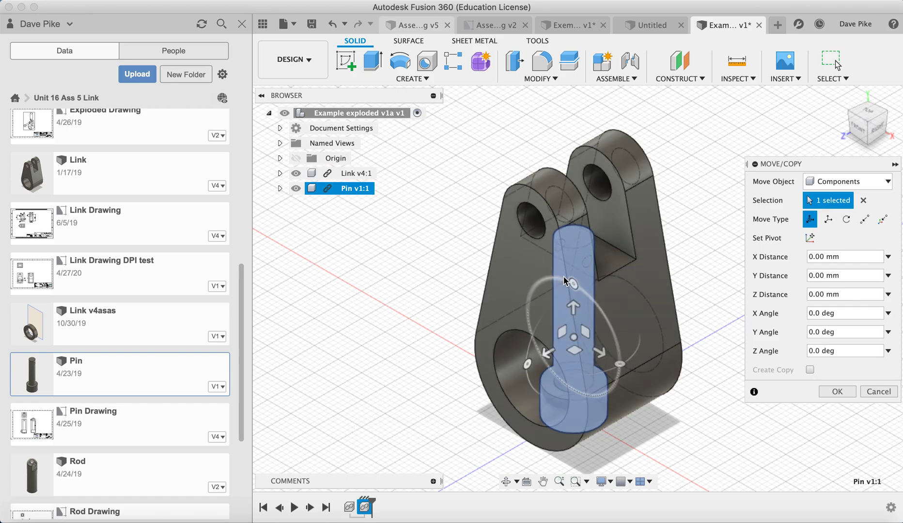
pyautogui.click(357, 173)
pyautogui.write('26')
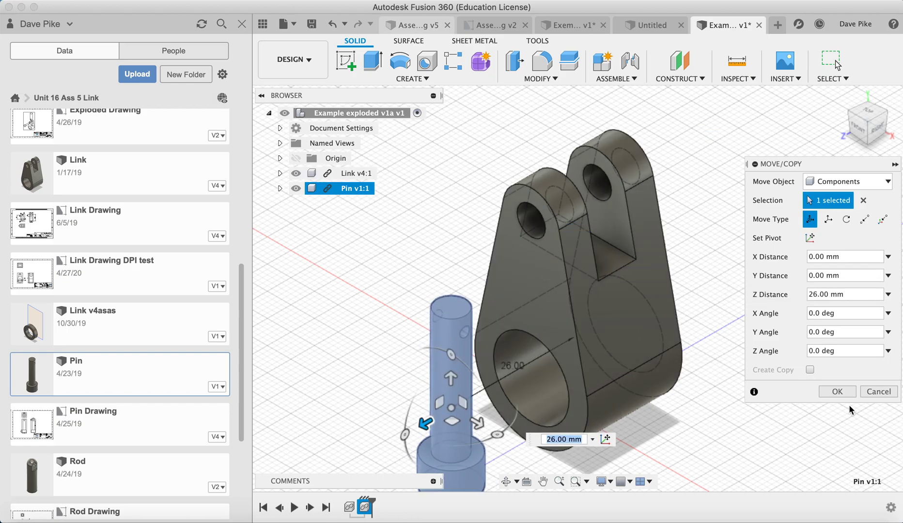
pyautogui.click(836, 392)
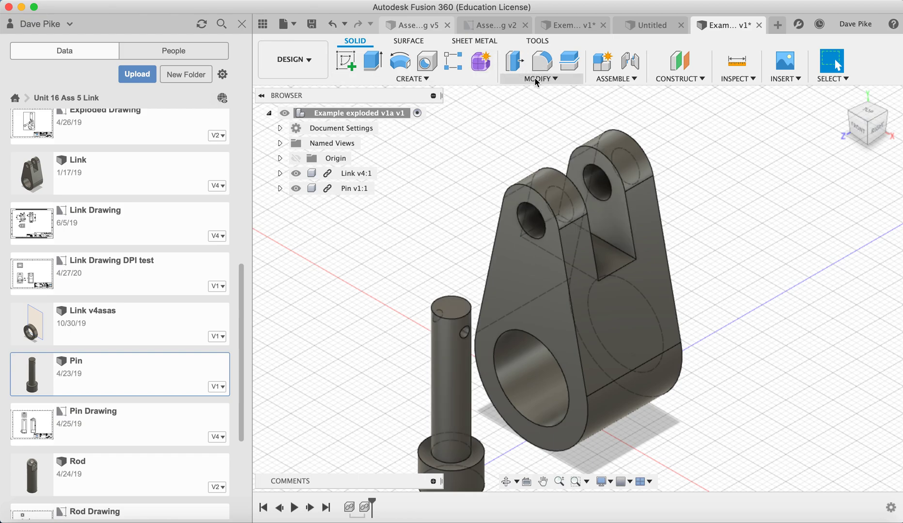
# Align the Pin's end face to the Link's upper hole, seating it through both lugs.
pyautogui.click(540, 78)
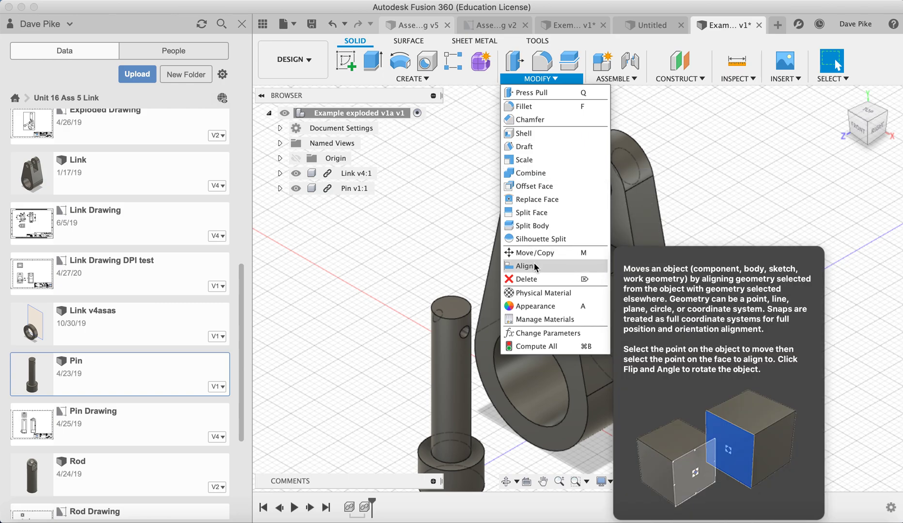
pyautogui.click(525, 265)
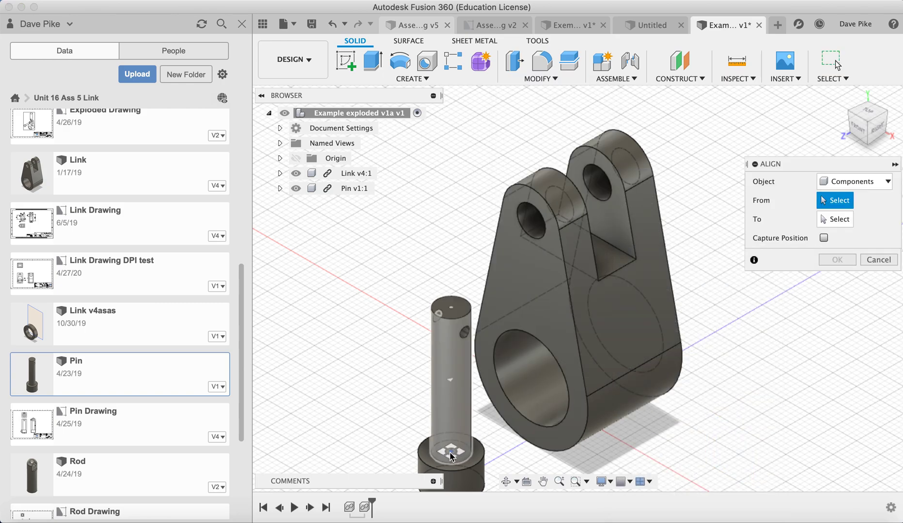
pyautogui.moveTo(451, 457)
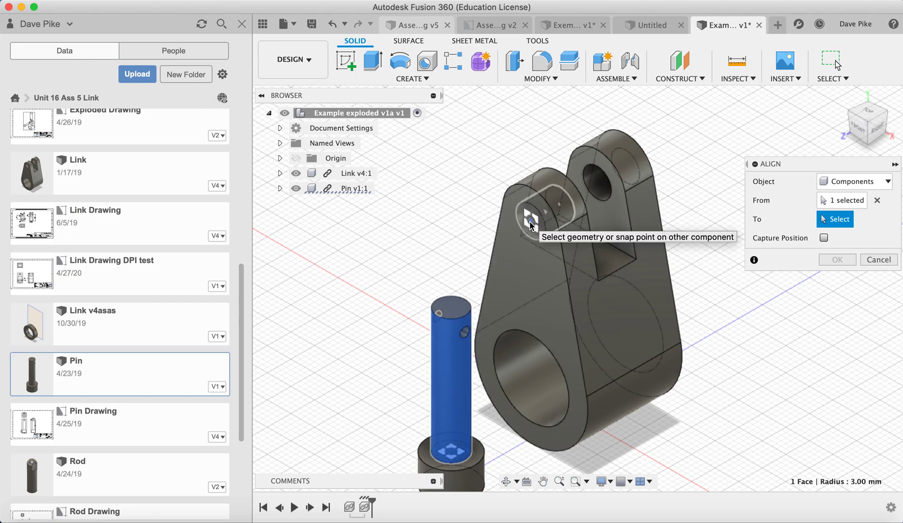
pyautogui.click(553, 213)
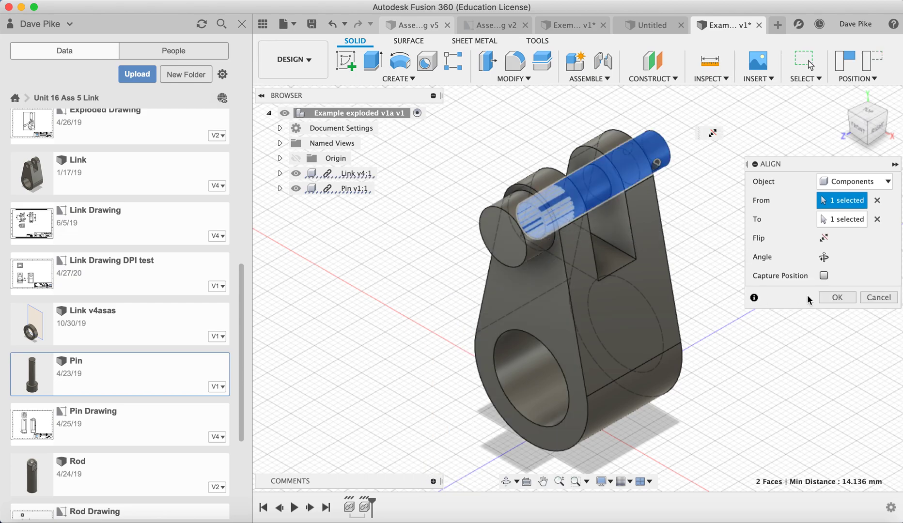
pyautogui.click(823, 256)
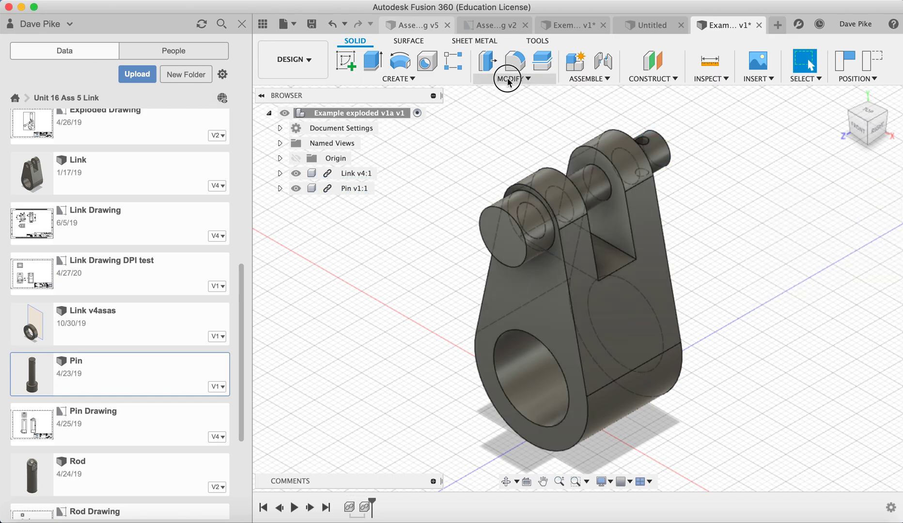
# Move the Pin as a component 33 mm along Z out of the Link's holes.
pyautogui.click(509, 66)
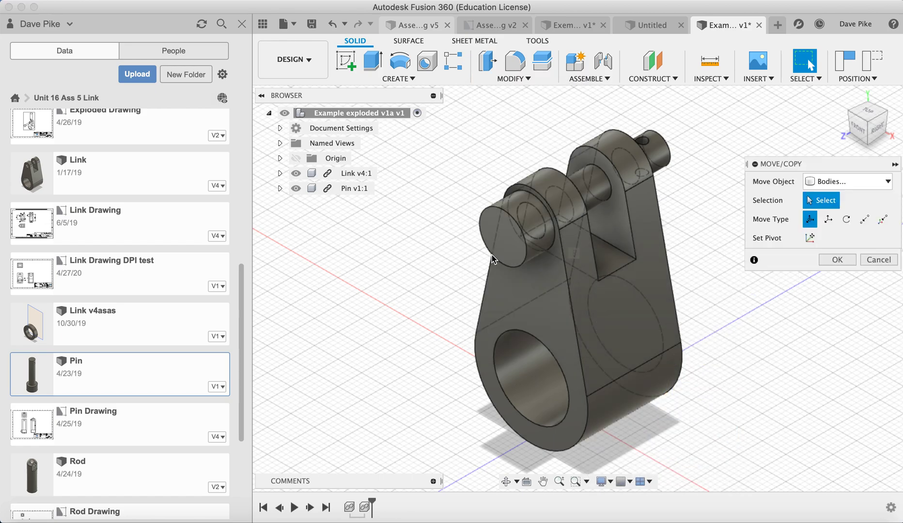
pyautogui.click(847, 181)
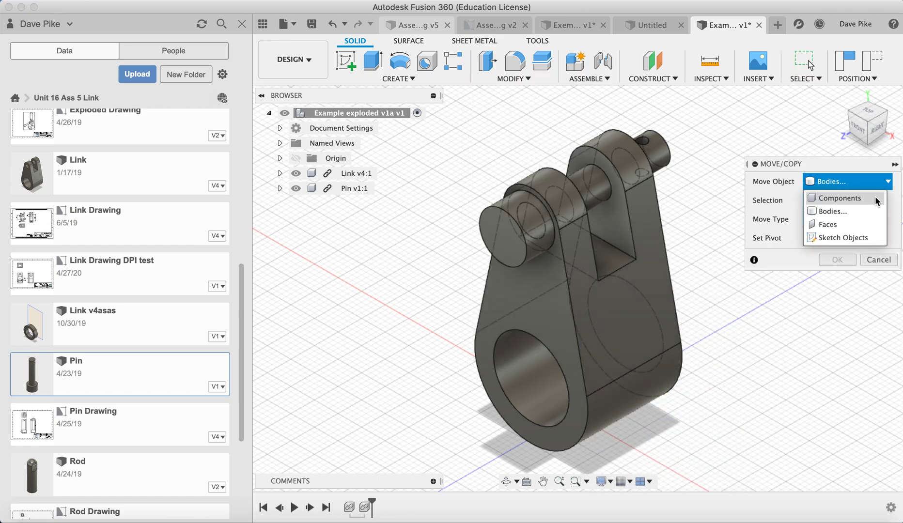
pyautogui.click(836, 198)
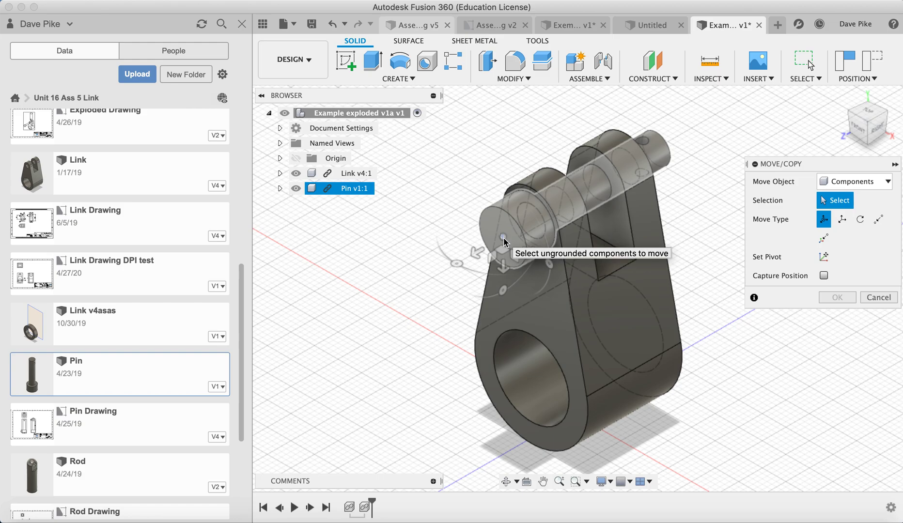
pyautogui.click(576, 173)
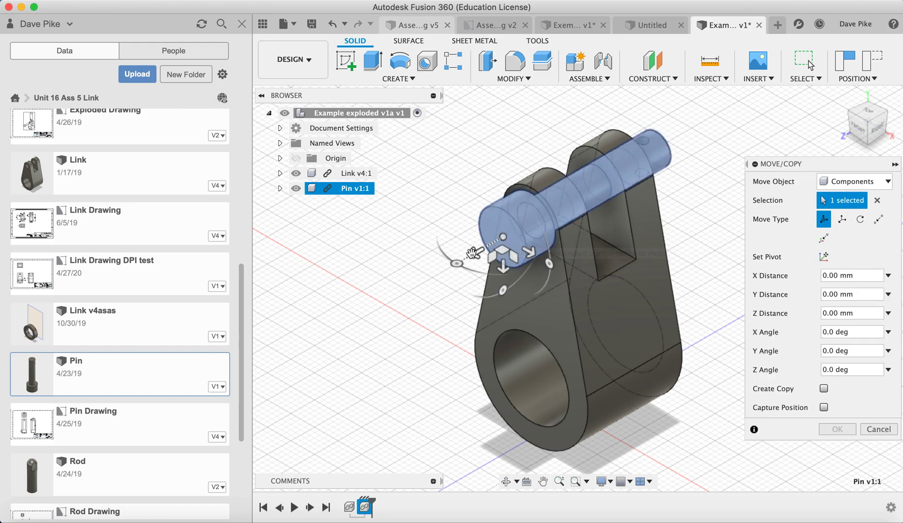
pyautogui.moveTo(477, 252)
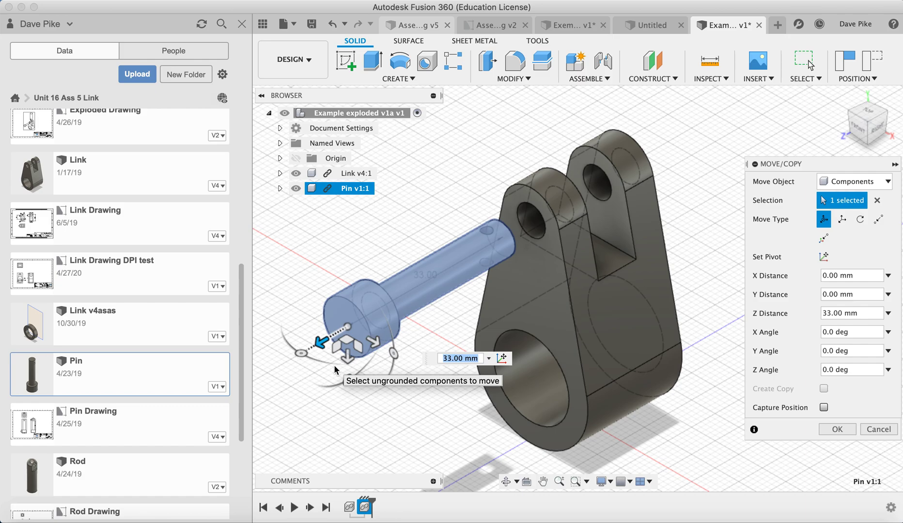
pyautogui.click(460, 358)
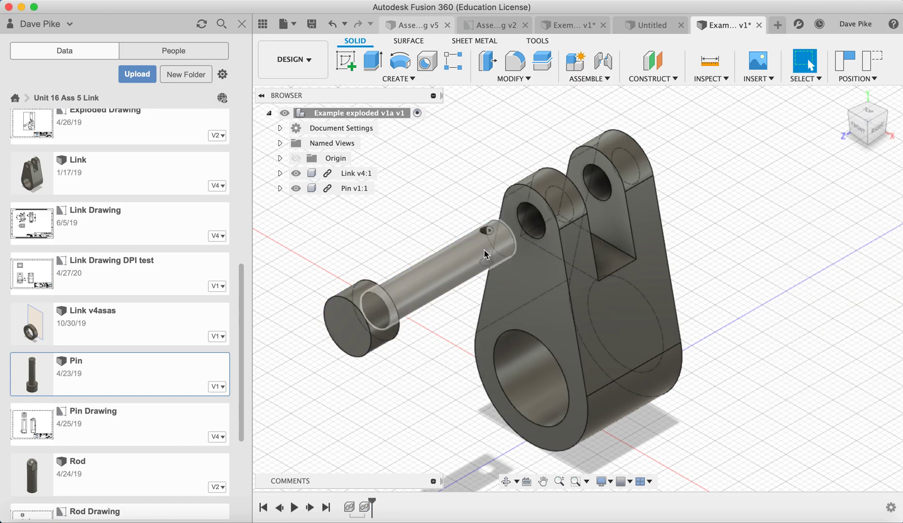
# Insert the Split Pin from the Data panel, raised 25 mm above the Pin's cross-hole.
pyautogui.scroll(-3)
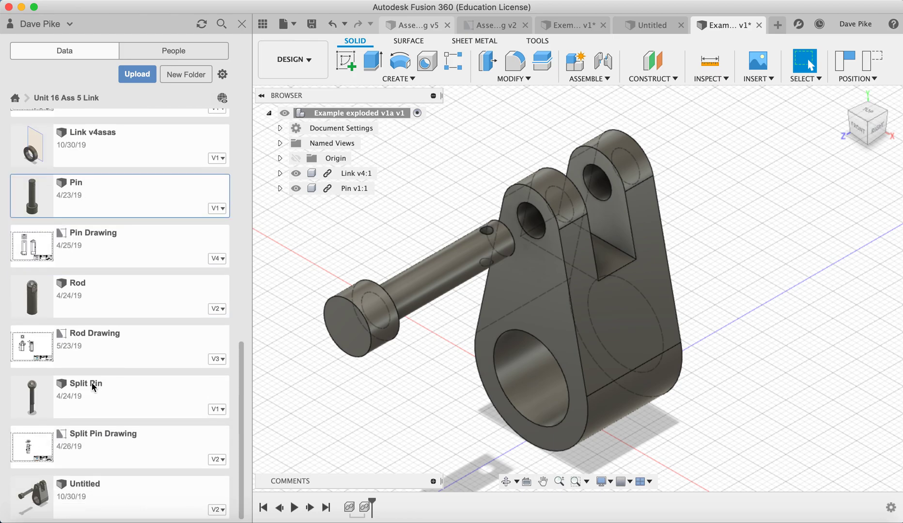
pyautogui.rightClick(89, 386)
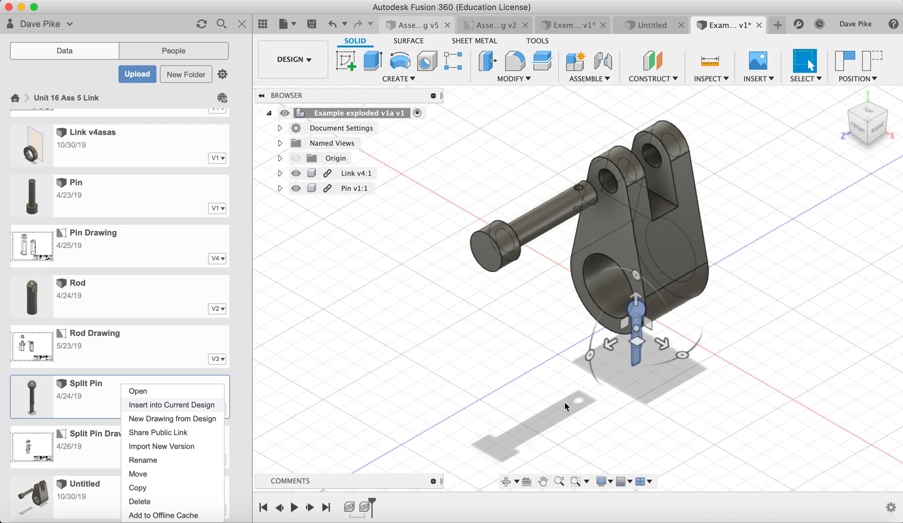
pyautogui.click(171, 405)
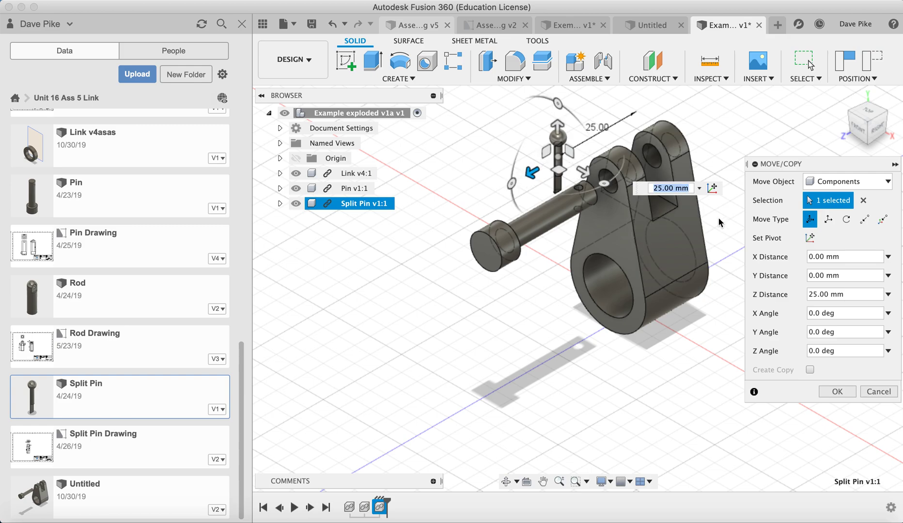
pyautogui.click(837, 392)
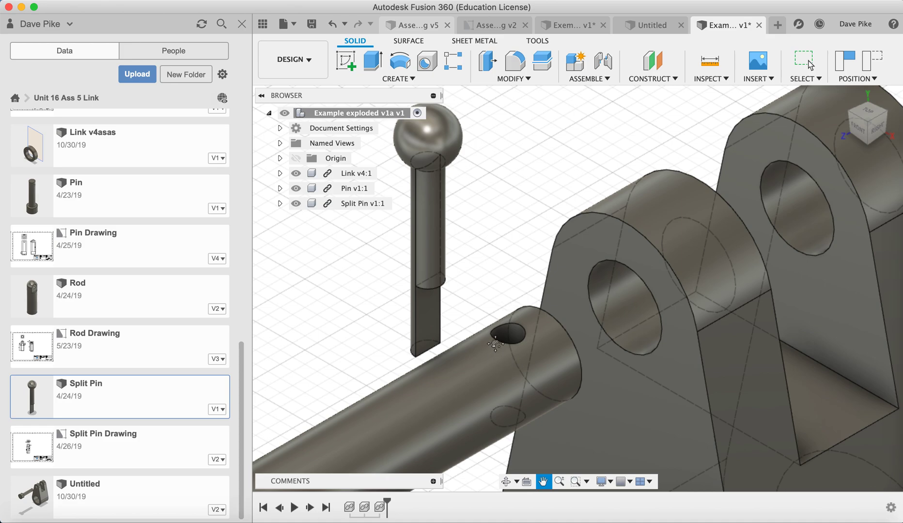
pyautogui.moveTo(512, 180)
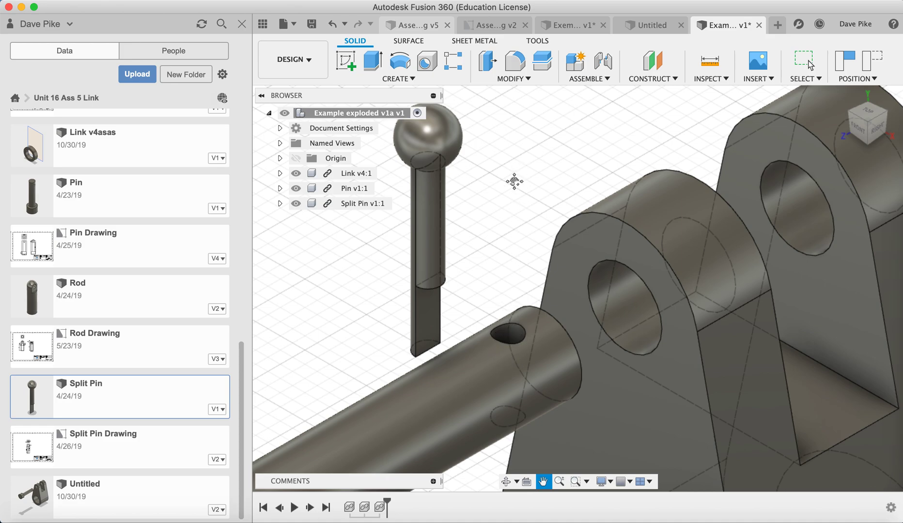
pyautogui.moveTo(467, 133)
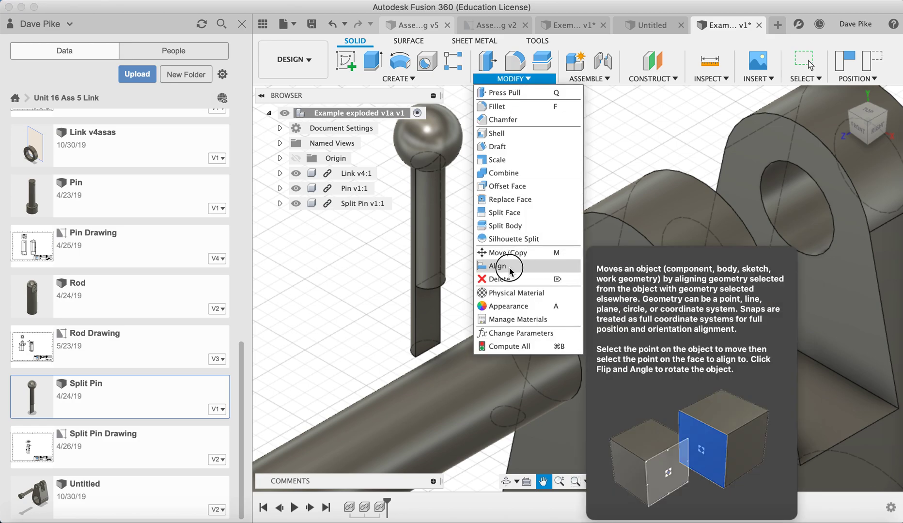
# Align the Split Pin to the Pin's cross-hole, then lift it 20 mm out.
pyautogui.click(498, 265)
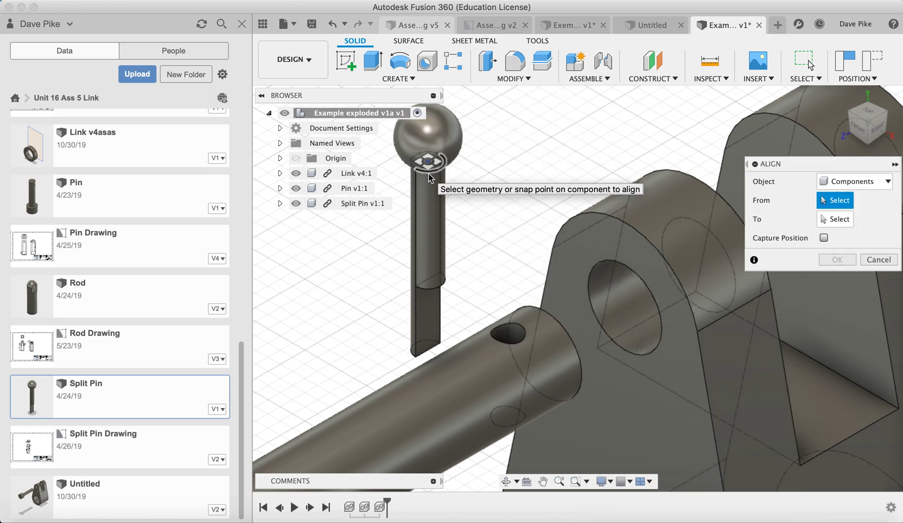
pyautogui.click(427, 155)
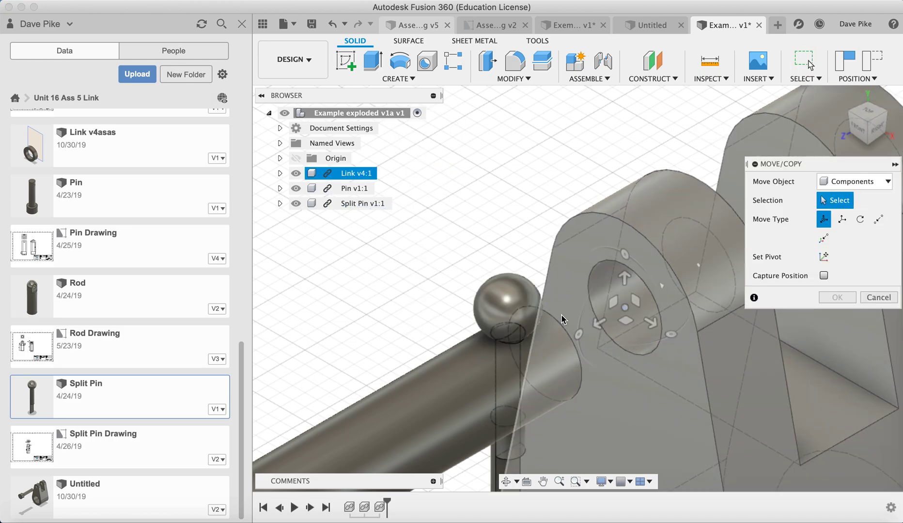
pyautogui.click(360, 203)
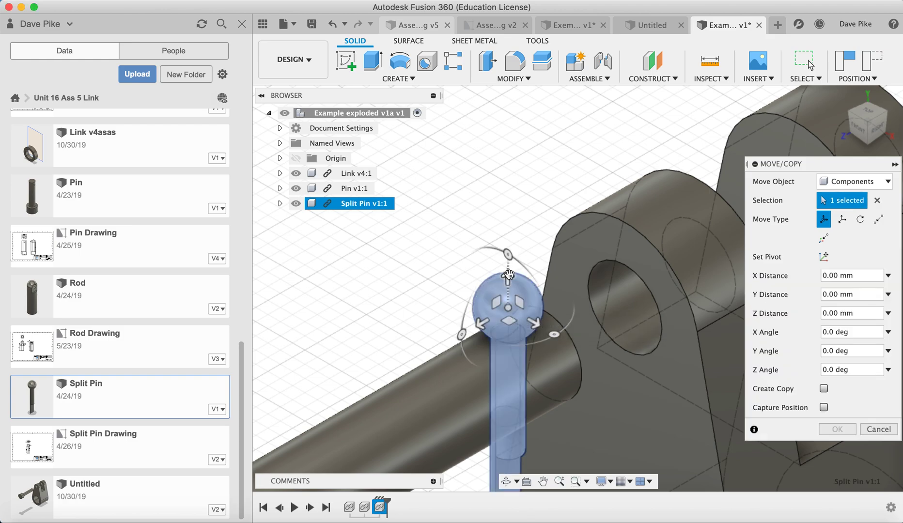
pyautogui.moveTo(508, 274); pyautogui.dragTo(511, 92)
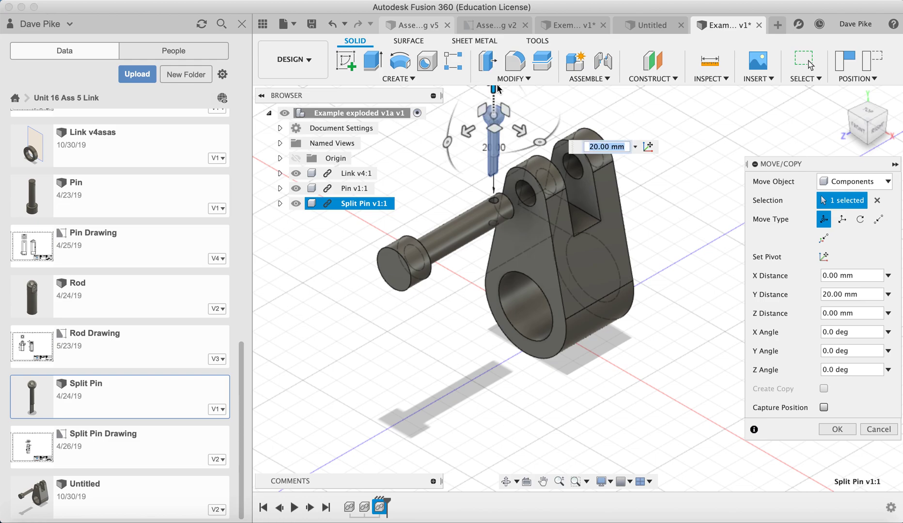
pyautogui.click(836, 429)
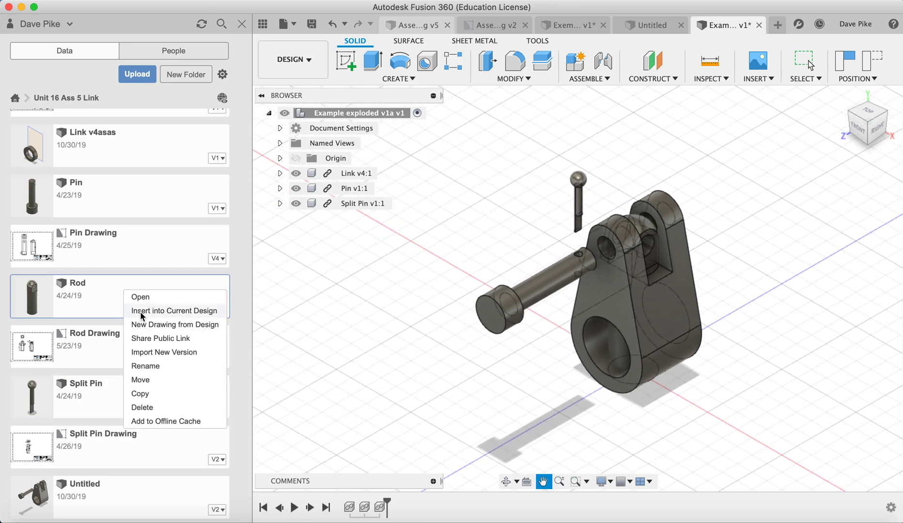
# Insert the Rod (v2) and drag it aside, clear of the Link.
pyautogui.click(173, 311)
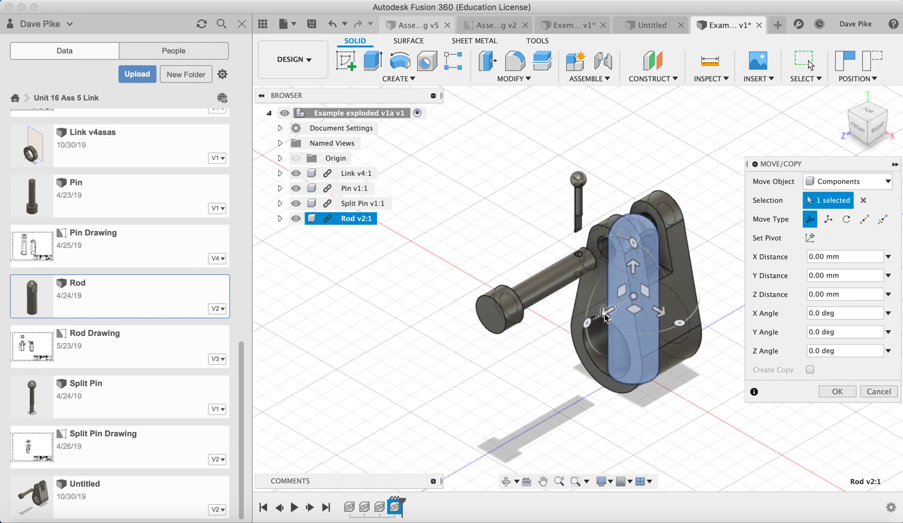
pyautogui.moveTo(607, 317); pyautogui.dragTo(711, 252)
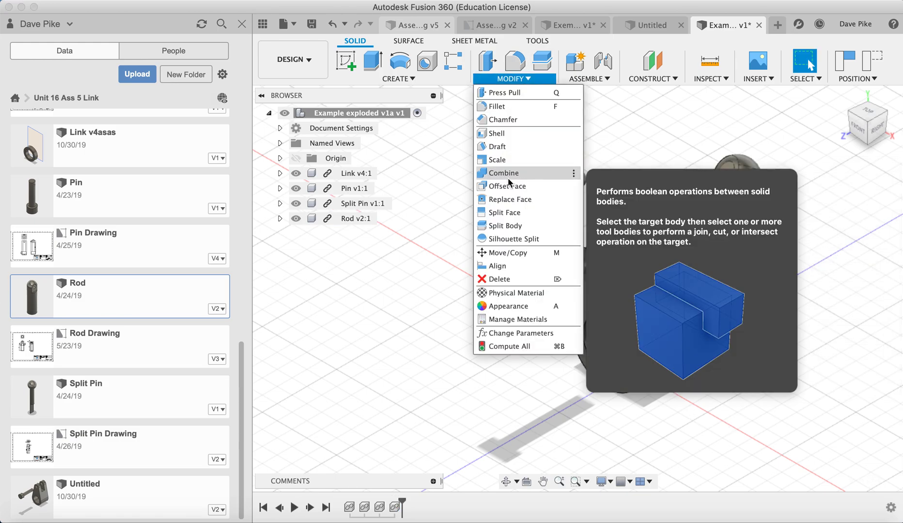
# Align the Rod's end hole to the Link's upper lug hole, flipping and rotating it.
pyautogui.click(497, 265)
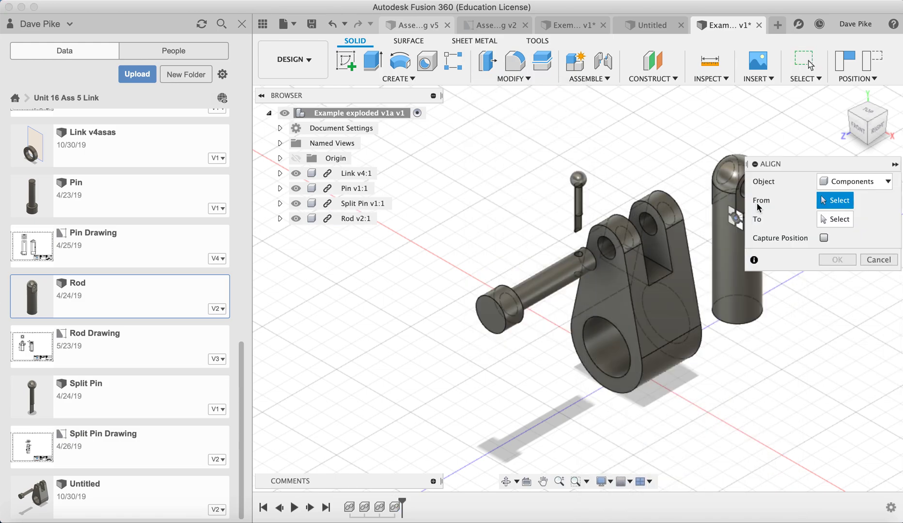
pyautogui.moveTo(542, 493)
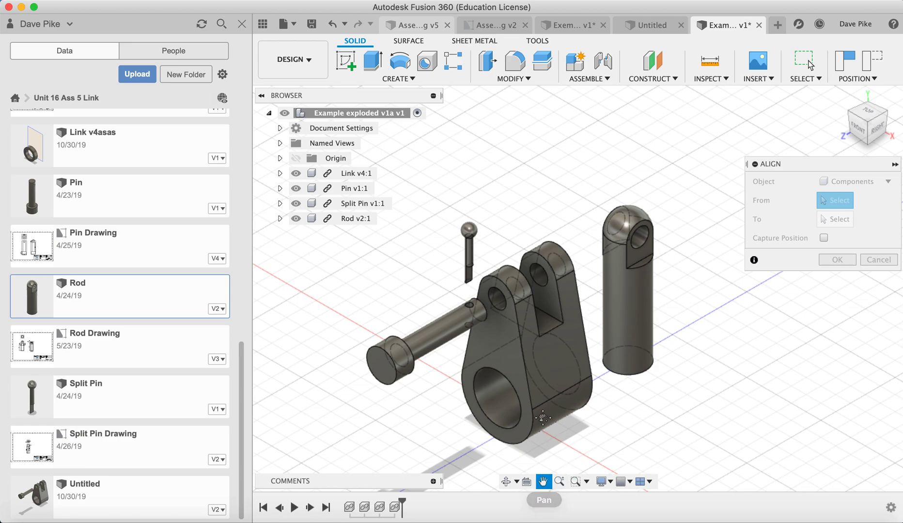
pyautogui.moveTo(544, 454)
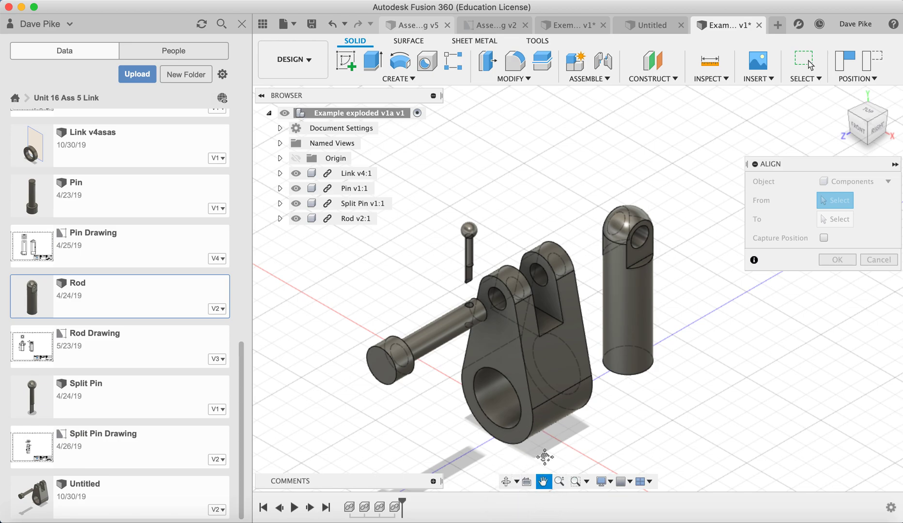
pyautogui.moveTo(676, 249)
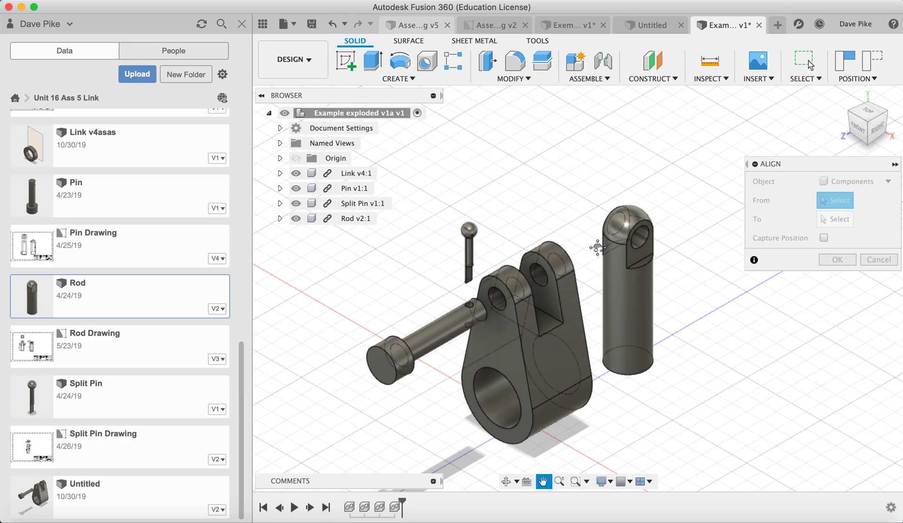
pyautogui.click(639, 238)
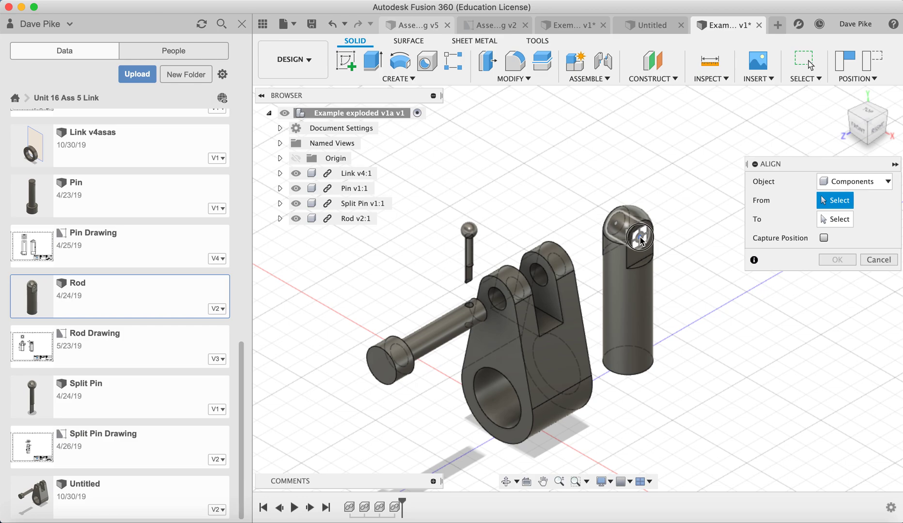
pyautogui.click(639, 236)
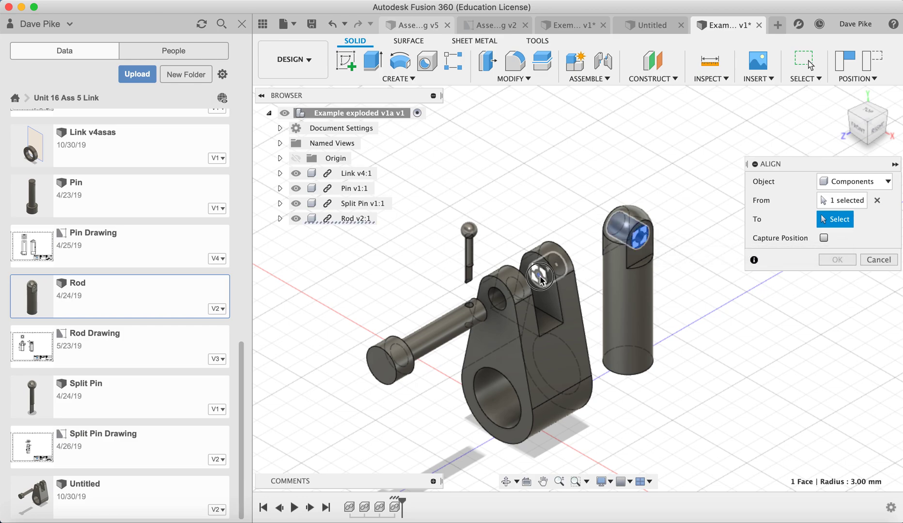
pyautogui.click(625, 236)
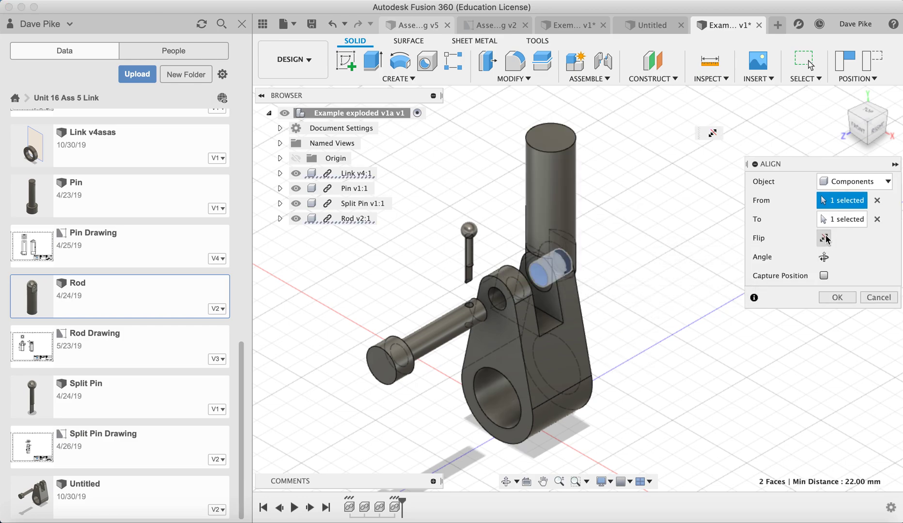
pyautogui.click(823, 238)
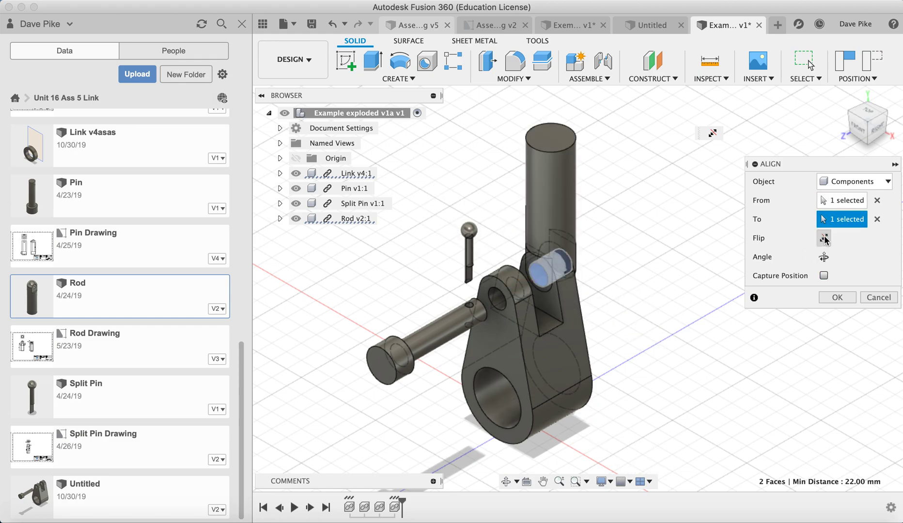
pyautogui.click(823, 238)
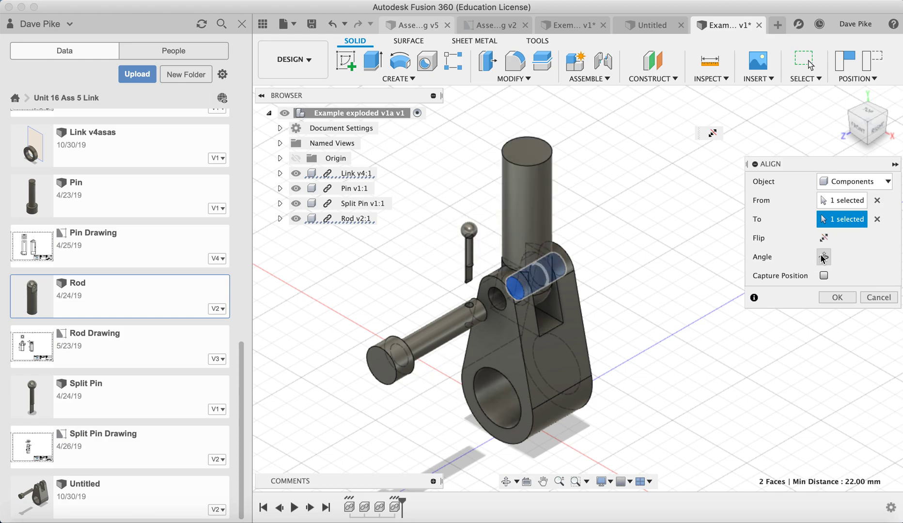
pyautogui.click(877, 297)
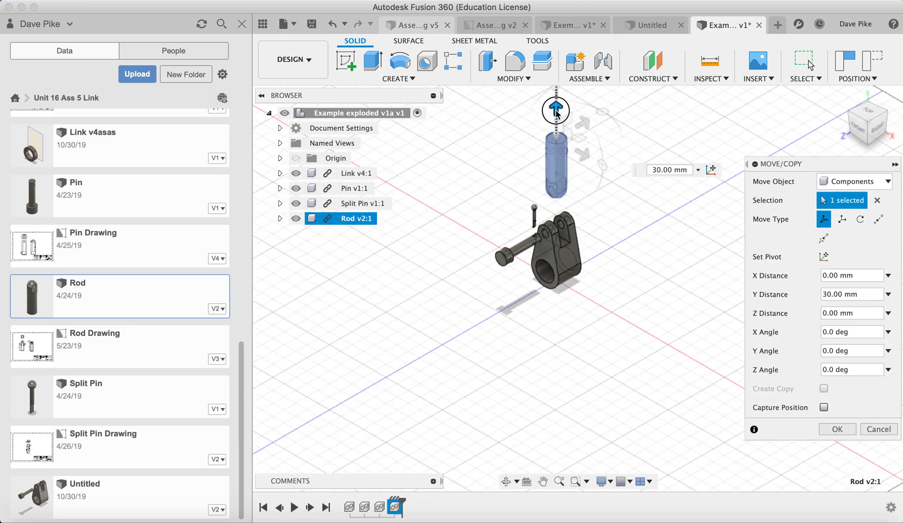
# Confirm the Move/Copy operation, locking the Rod 30 mm above the Link's upper slot.
pyautogui.click(836, 429)
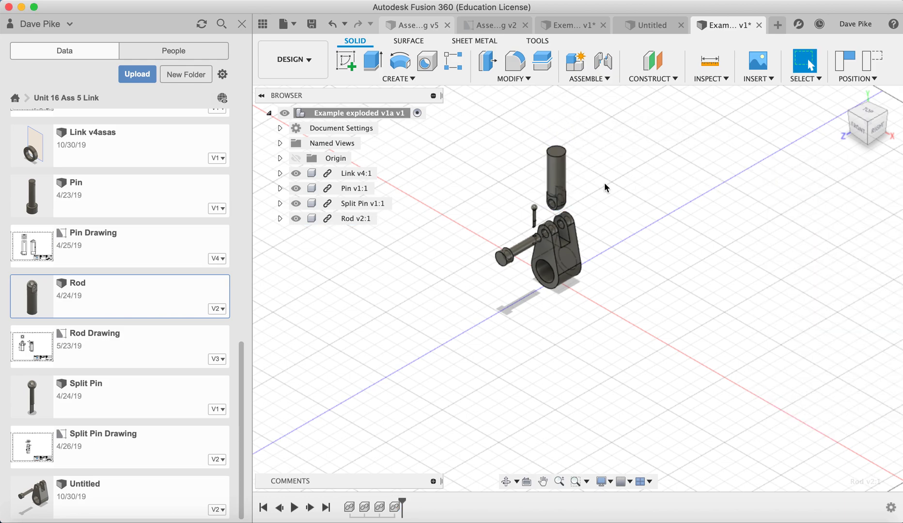
pyautogui.moveTo(540, 422)
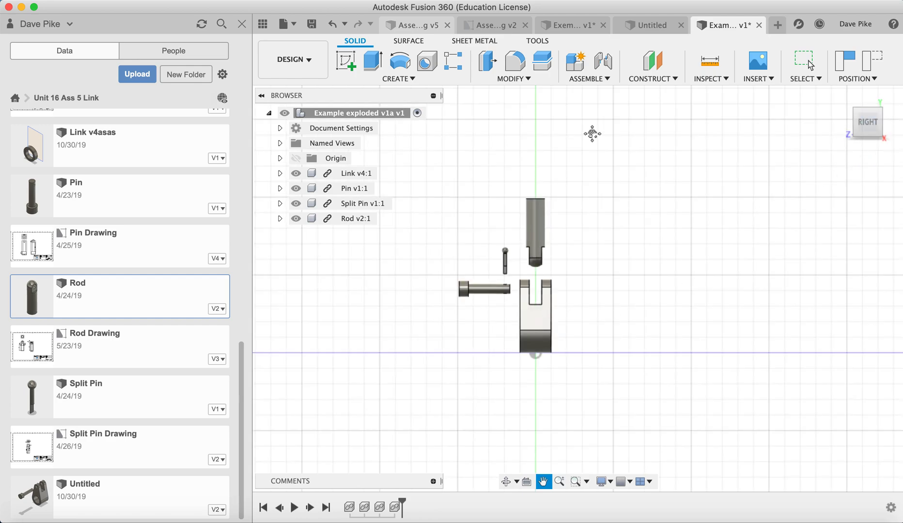
pyautogui.moveTo(575, 277)
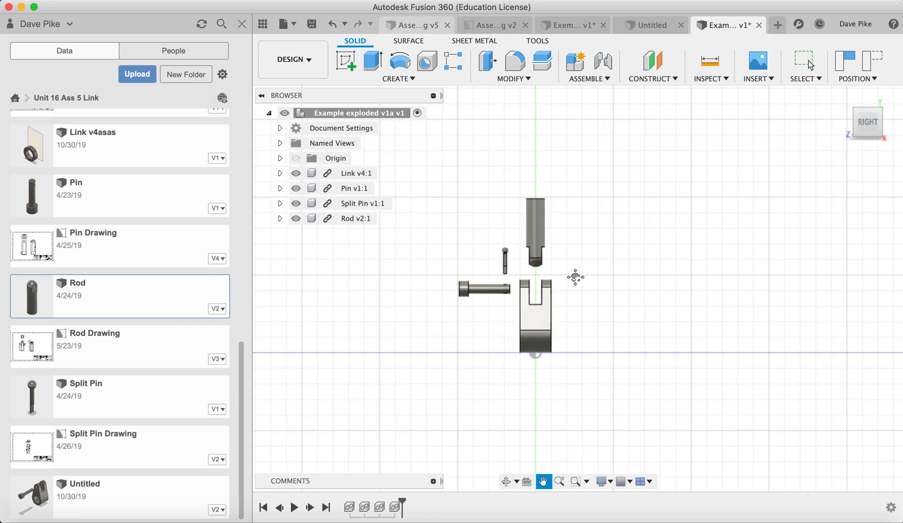
pyautogui.moveTo(513, 340)
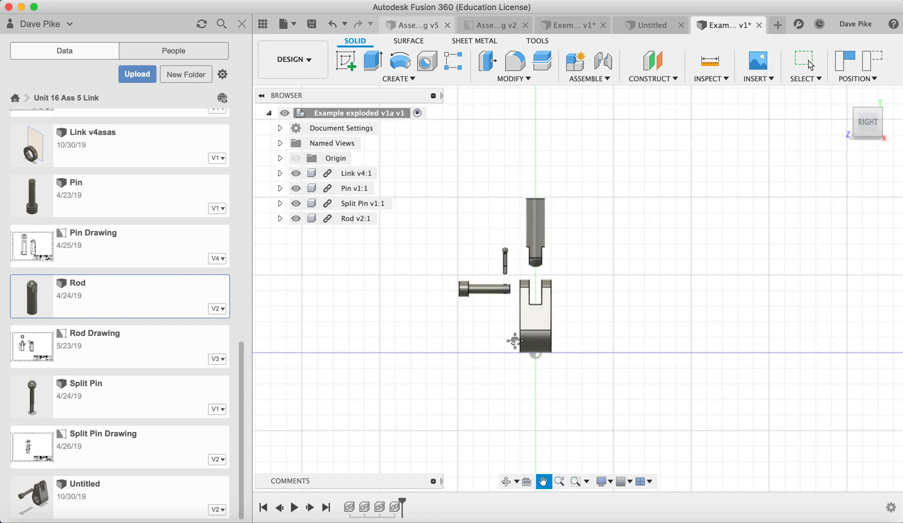